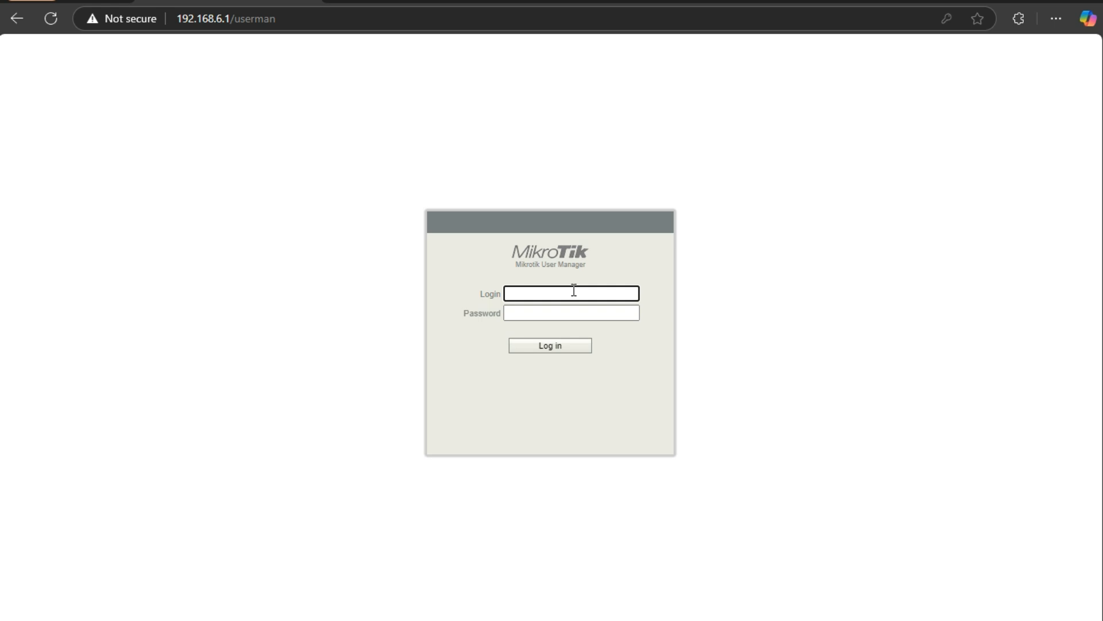
Open a second WinBox terminal and enter the 'tool user-manager' menu.
click(570, 292)
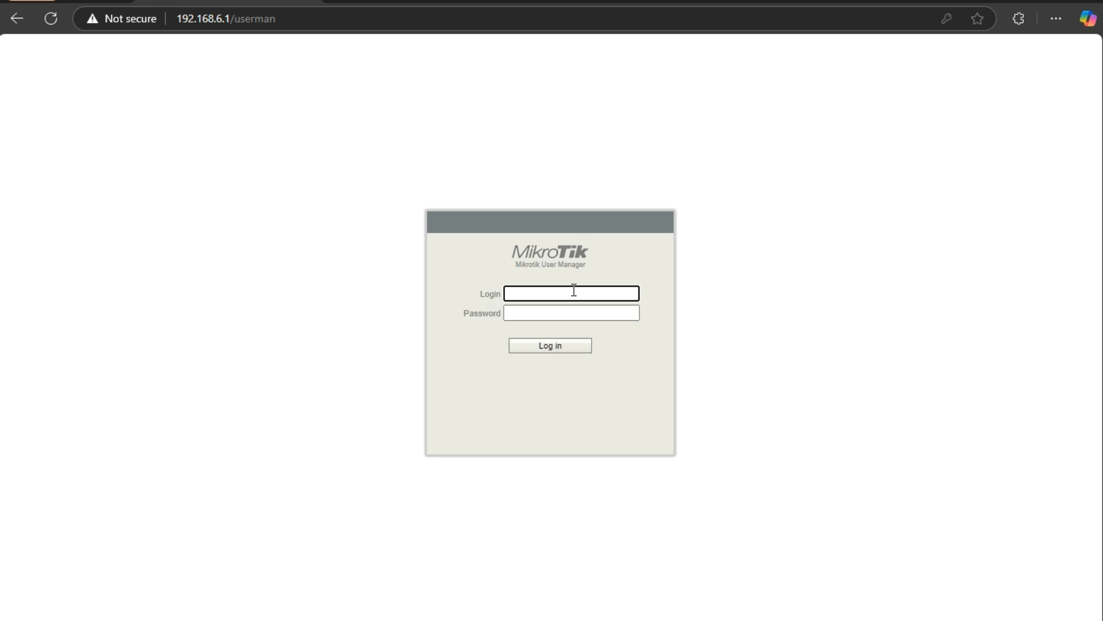
mouse_move(568, 289)
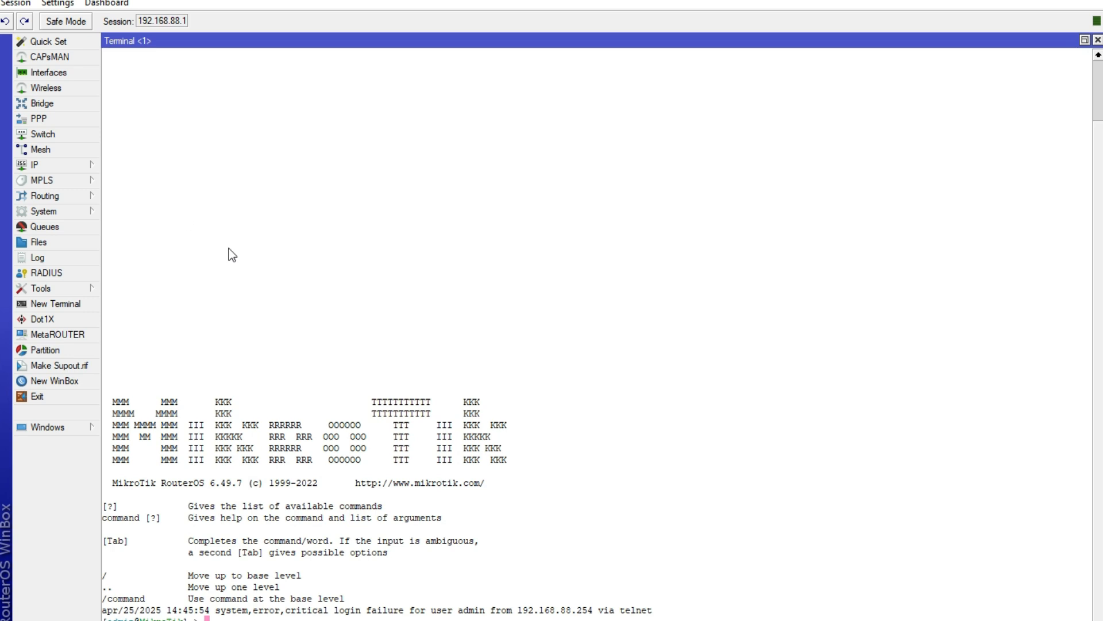
click(55, 303)
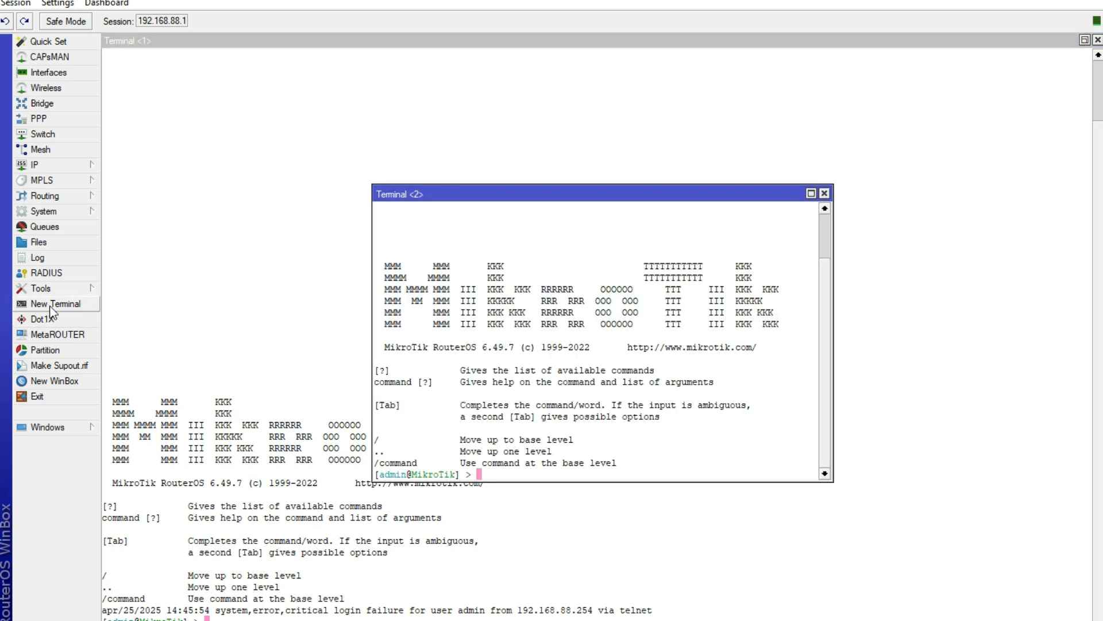
mouse_move(711, 445)
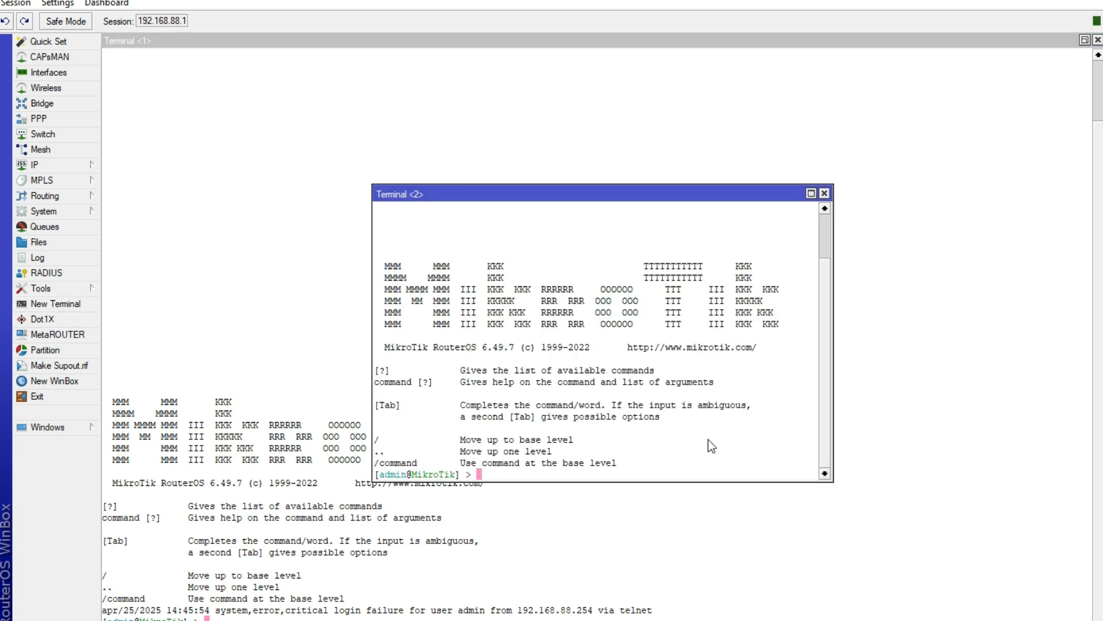
text(t)
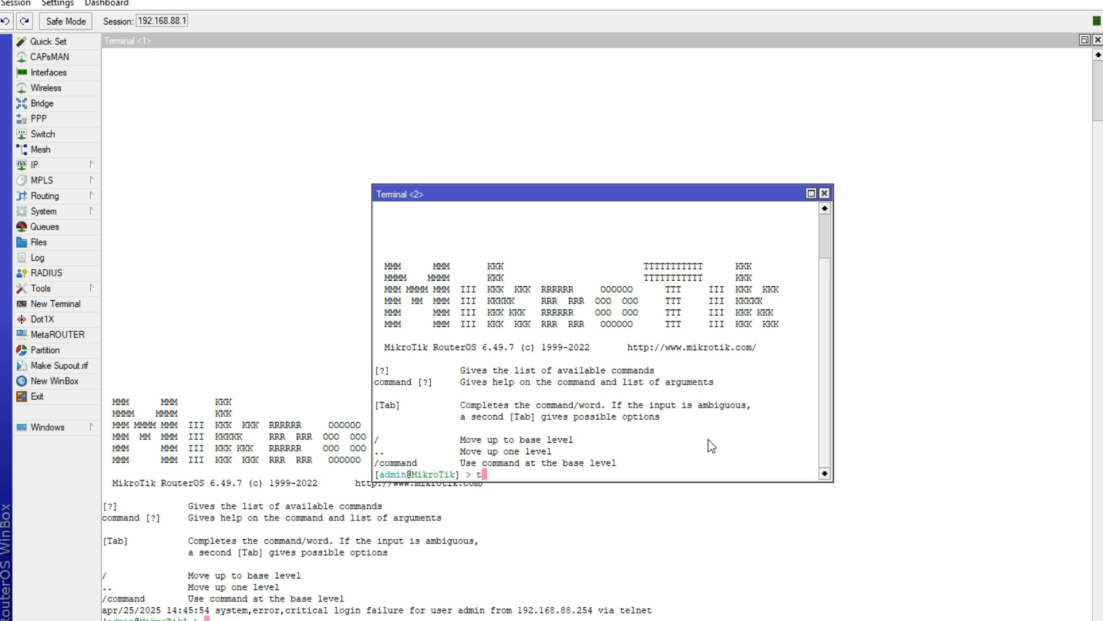
text(ool user)
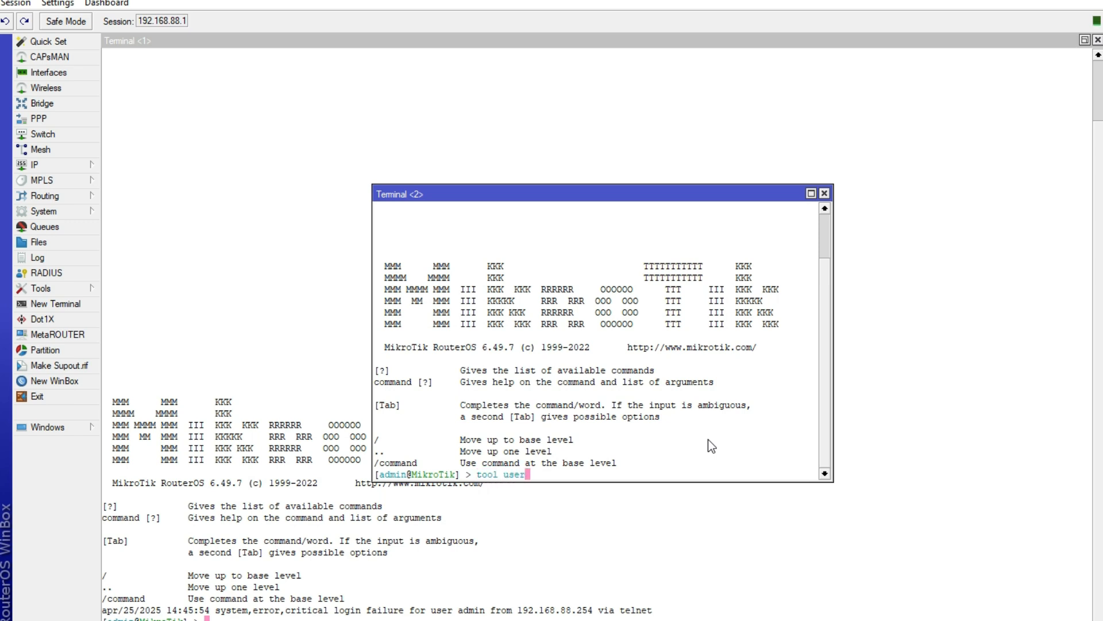
text(-m)
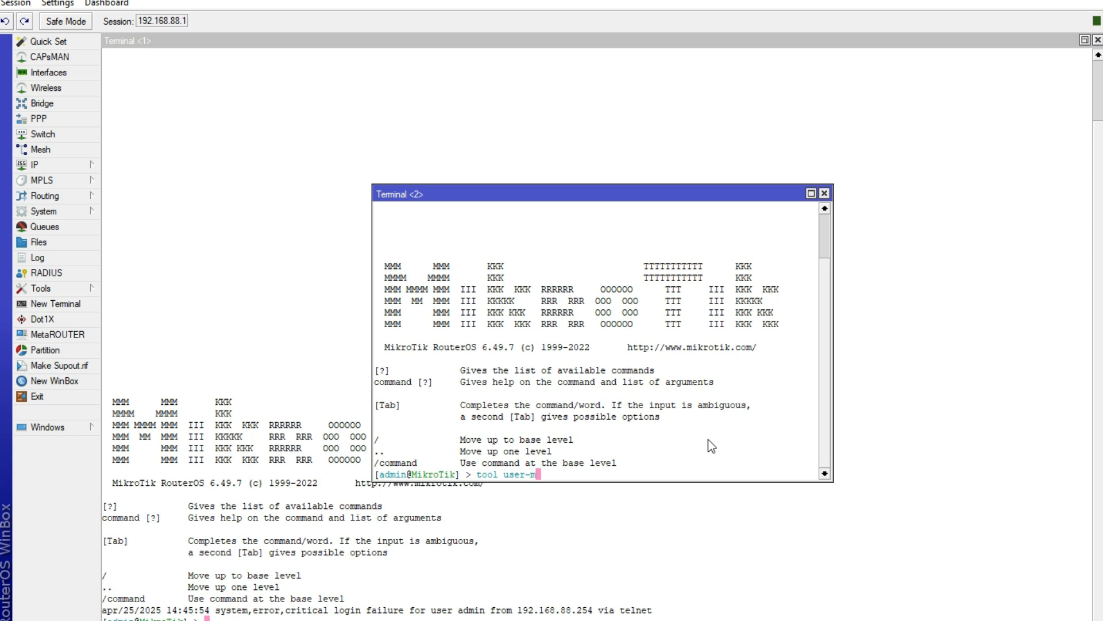
text(anager)
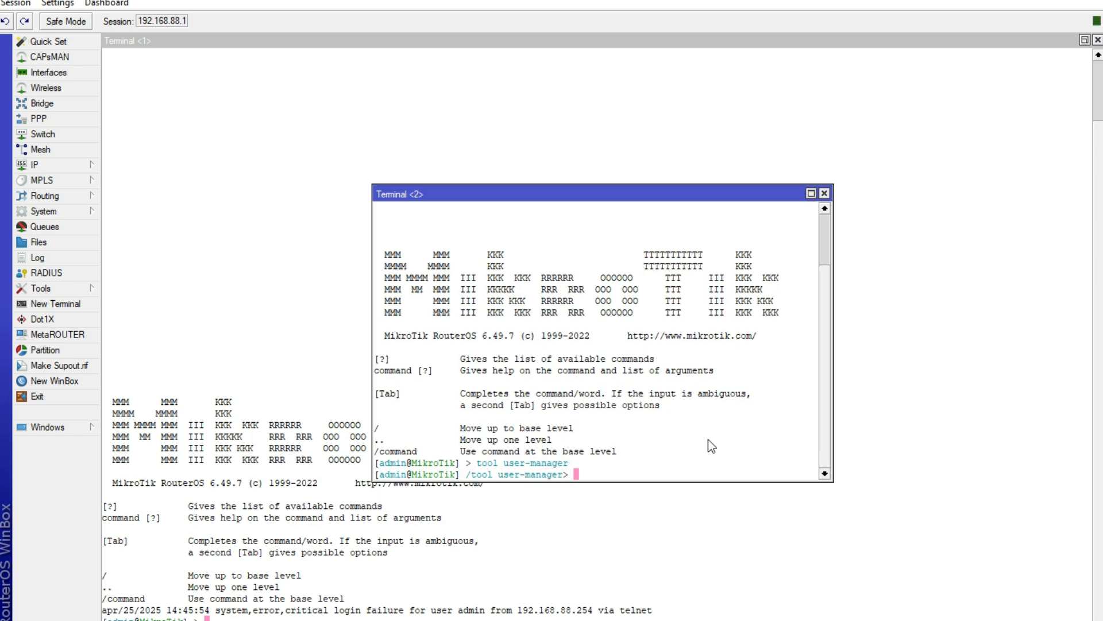
Switch into the 'customer' submenu and start printing its records.
text(cust)
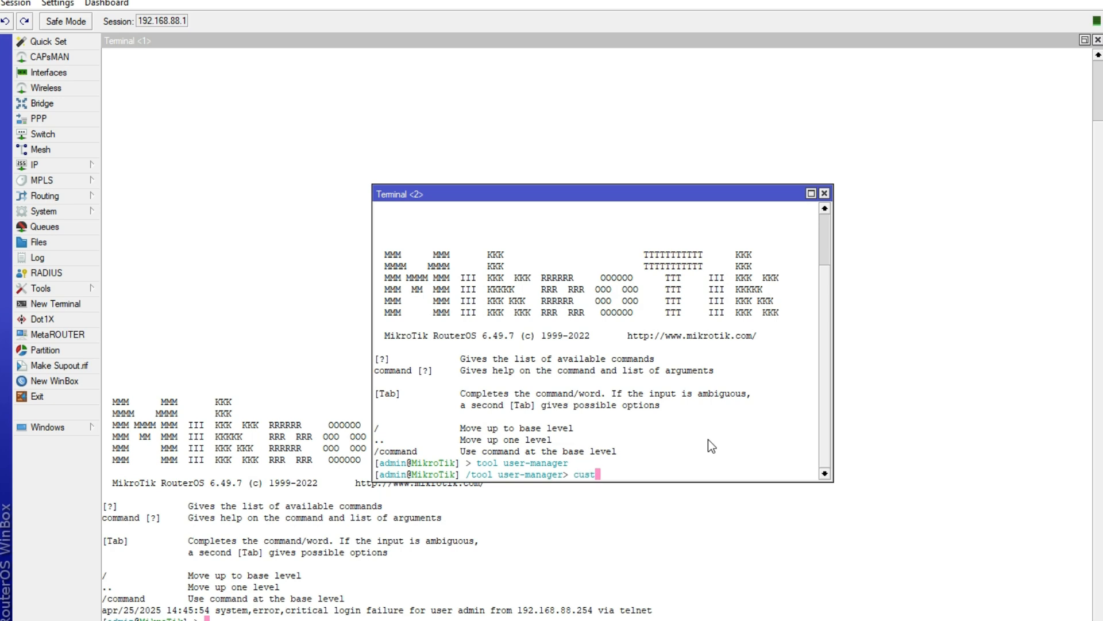
text(omer)
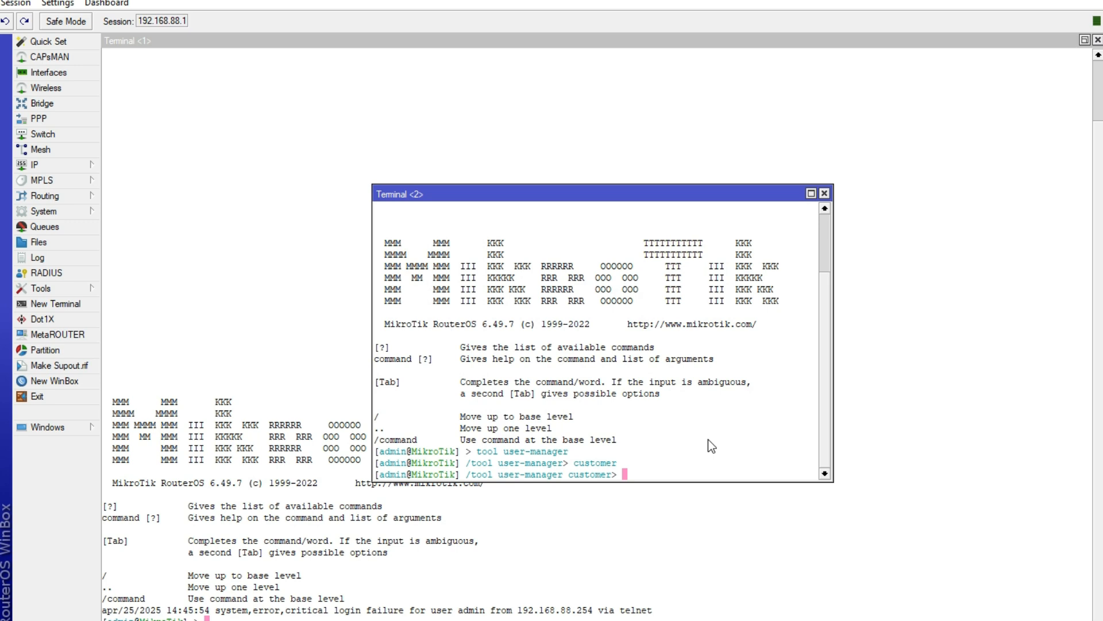
text(print)
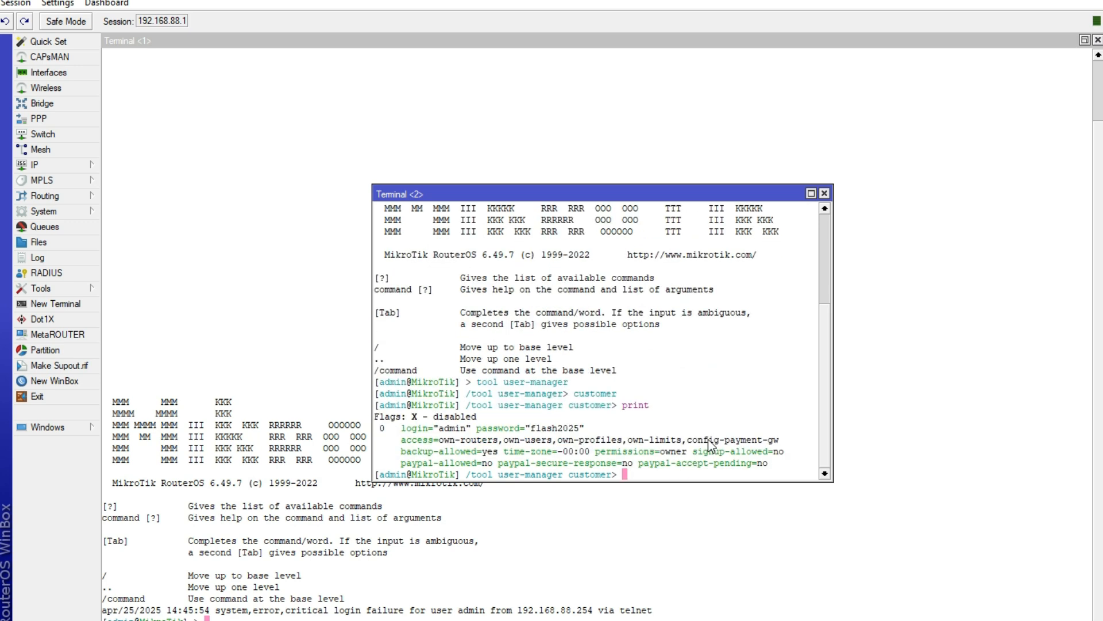
mouse_move(440, 414)
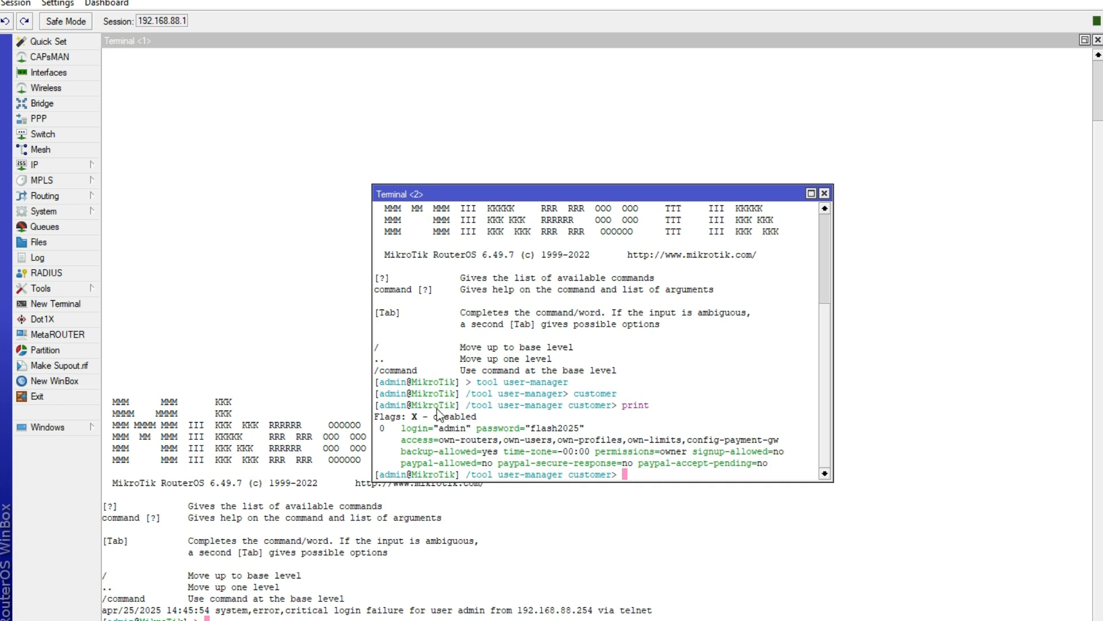
mouse_move(422, 442)
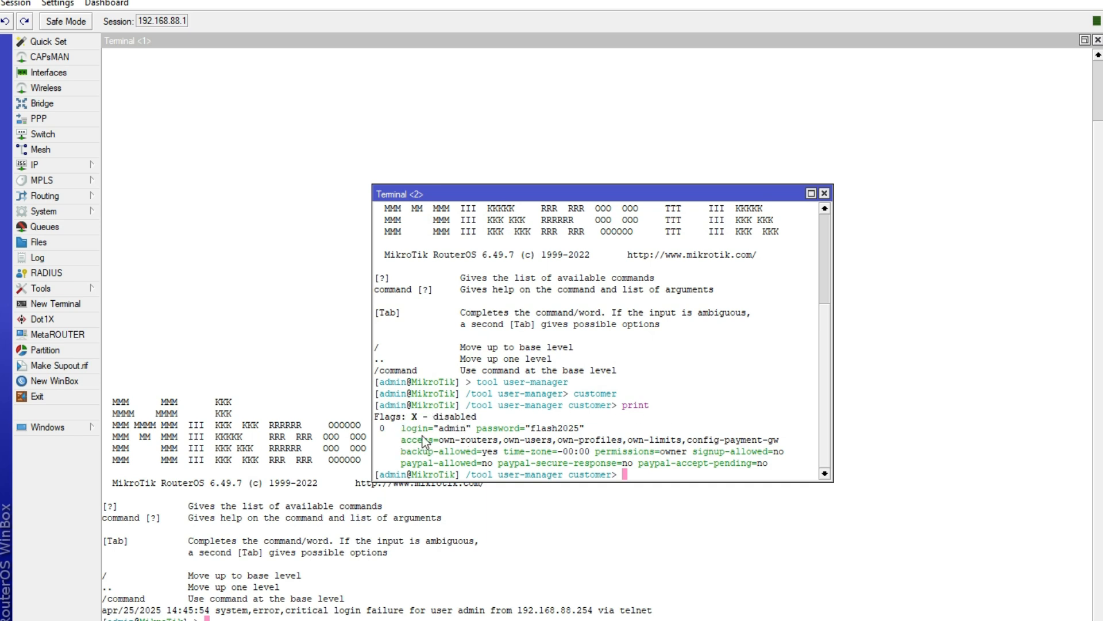
mouse_move(424, 436)
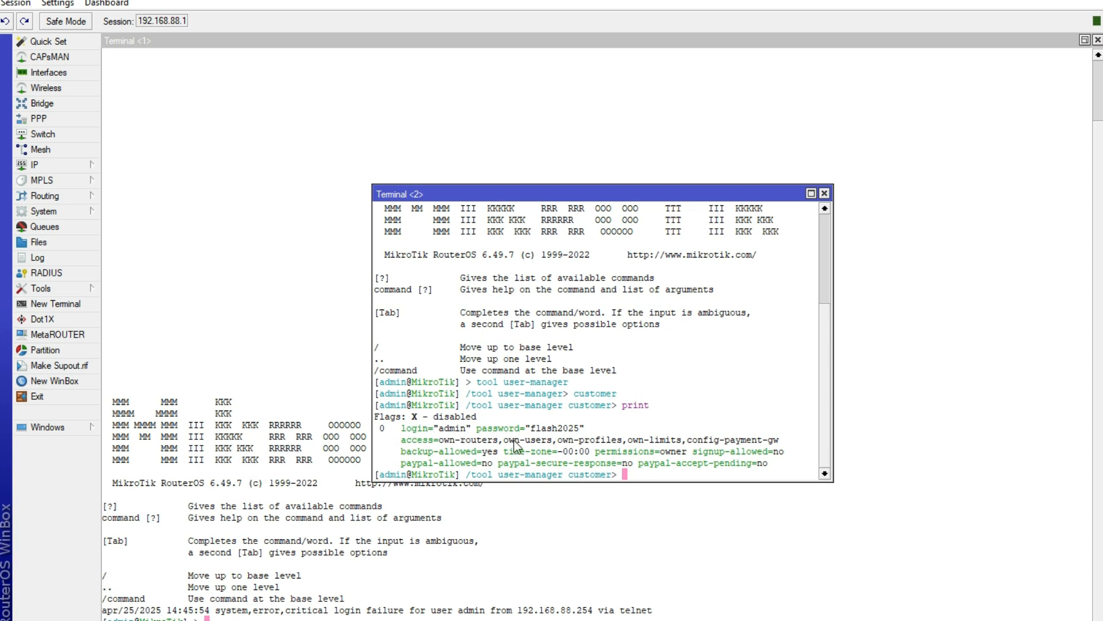
mouse_move(550, 442)
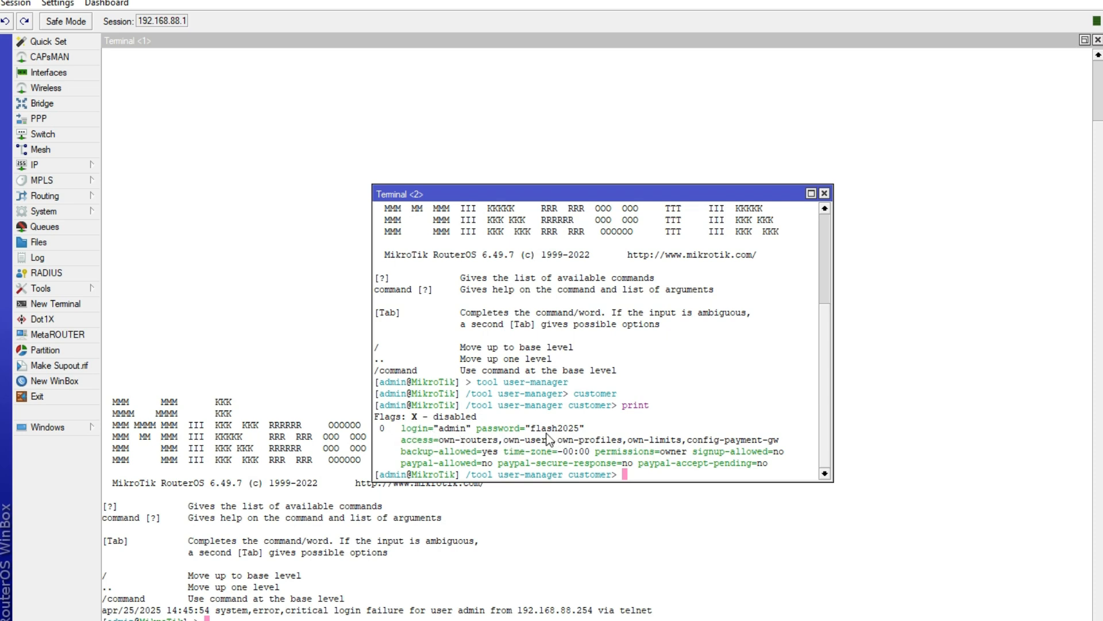
mouse_move(595, 433)
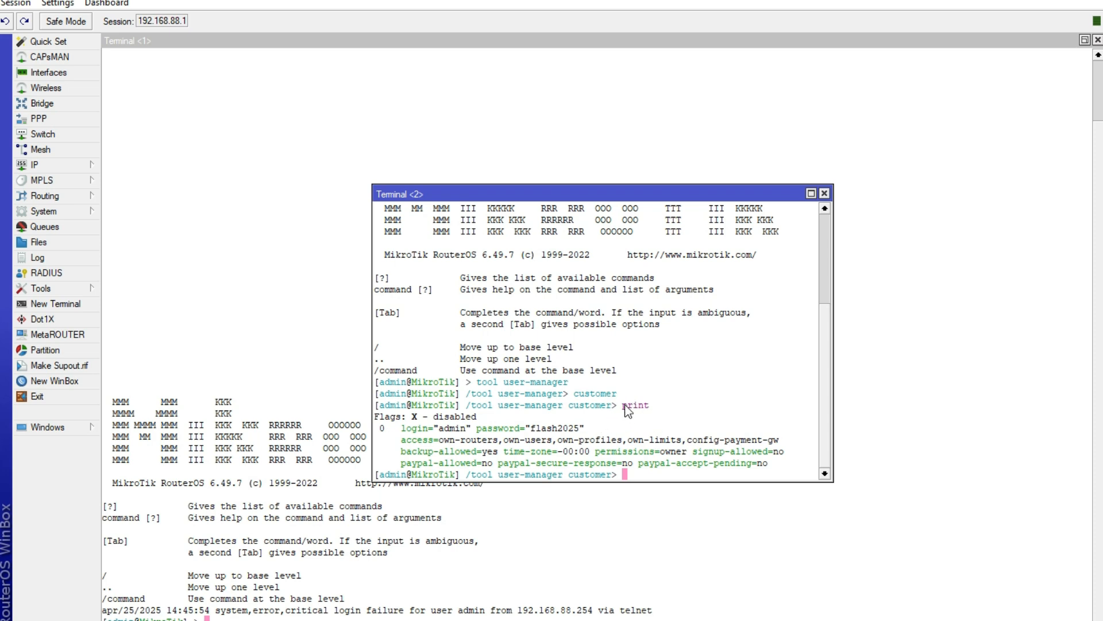
mouse_move(596, 414)
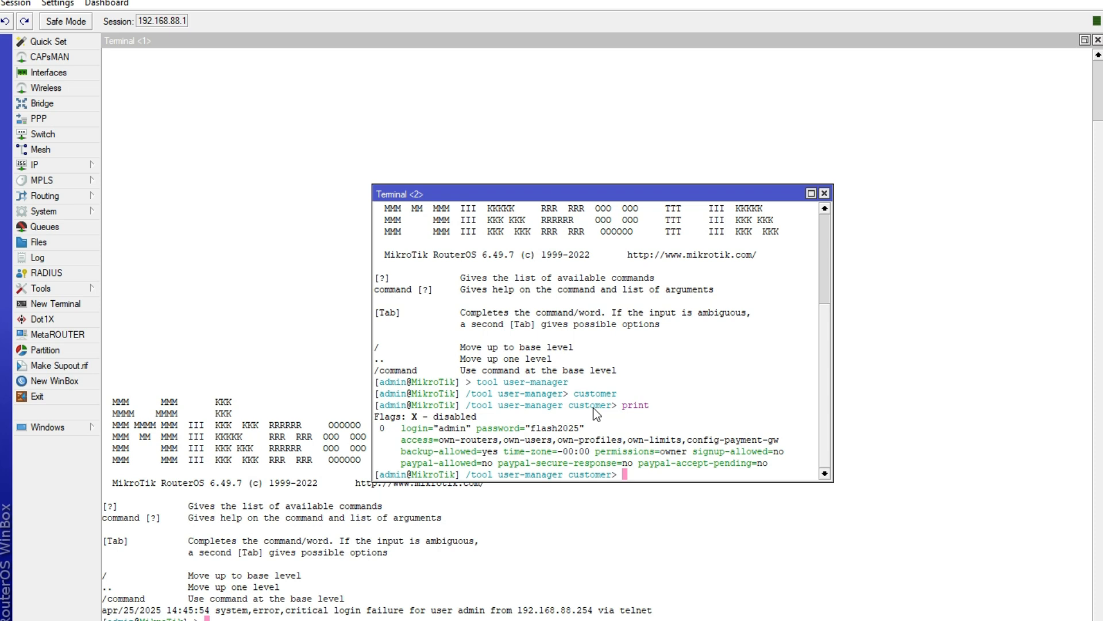
mouse_move(434, 441)
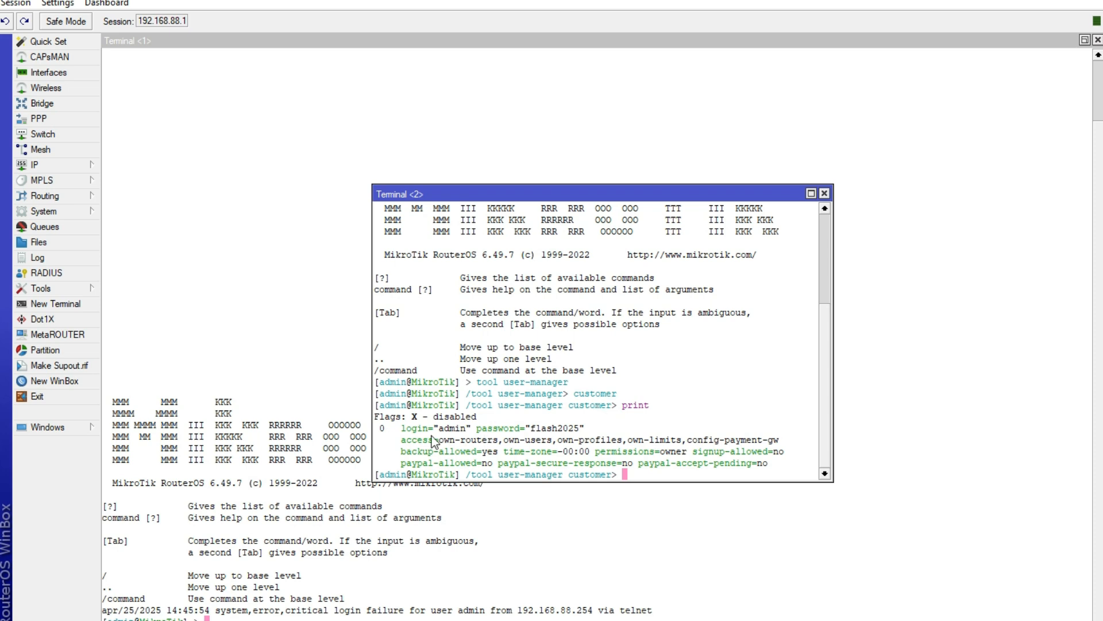
mouse_move(486, 448)
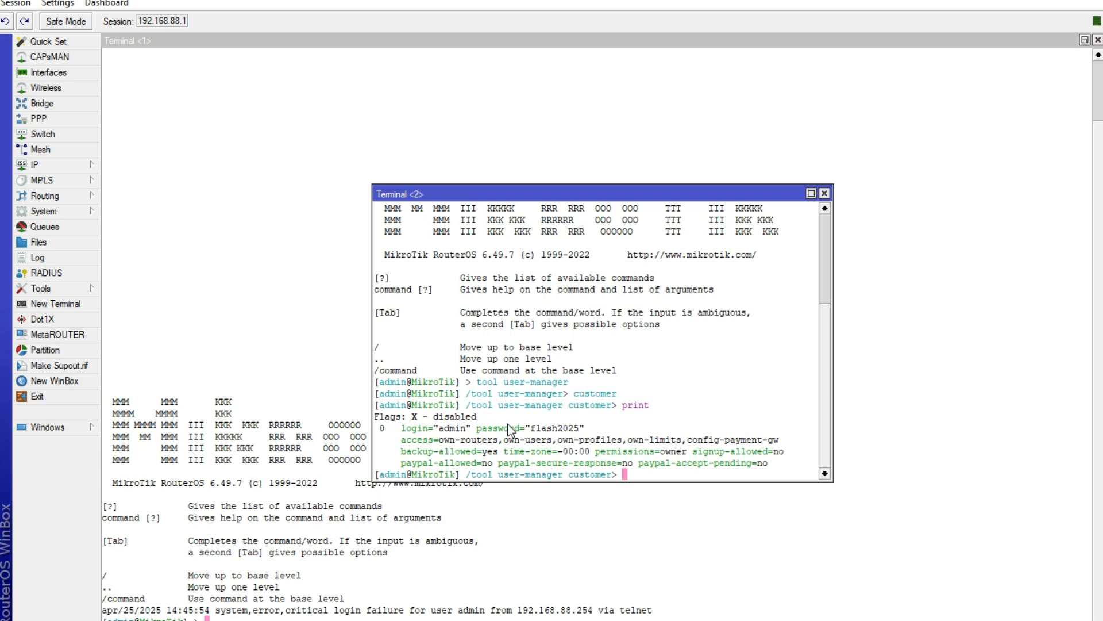
mouse_move(640, 480)
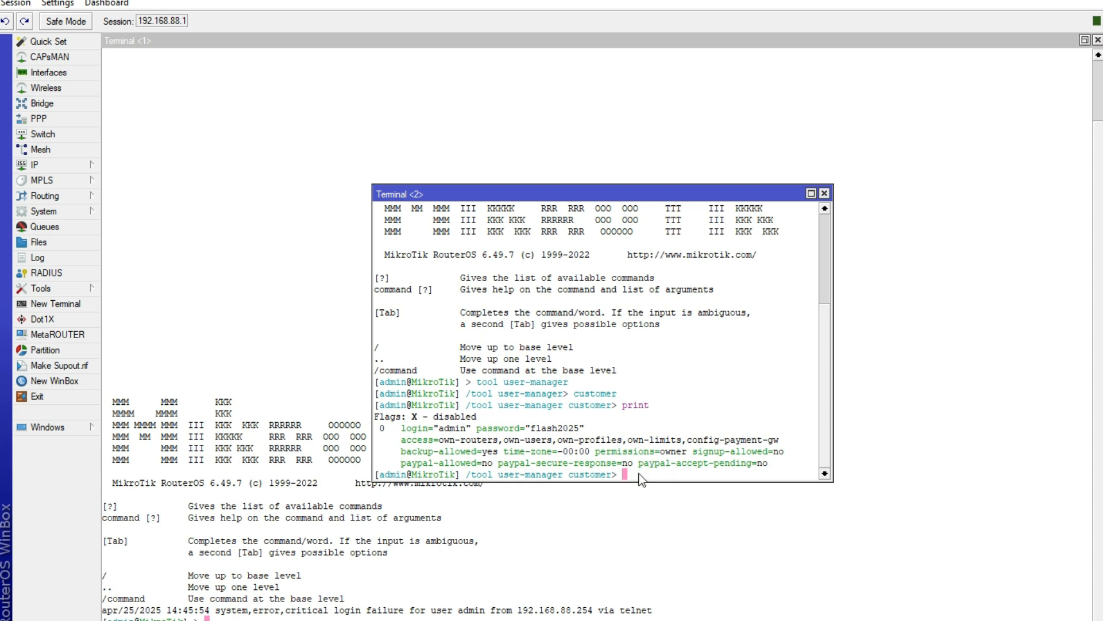
mouse_move(639, 479)
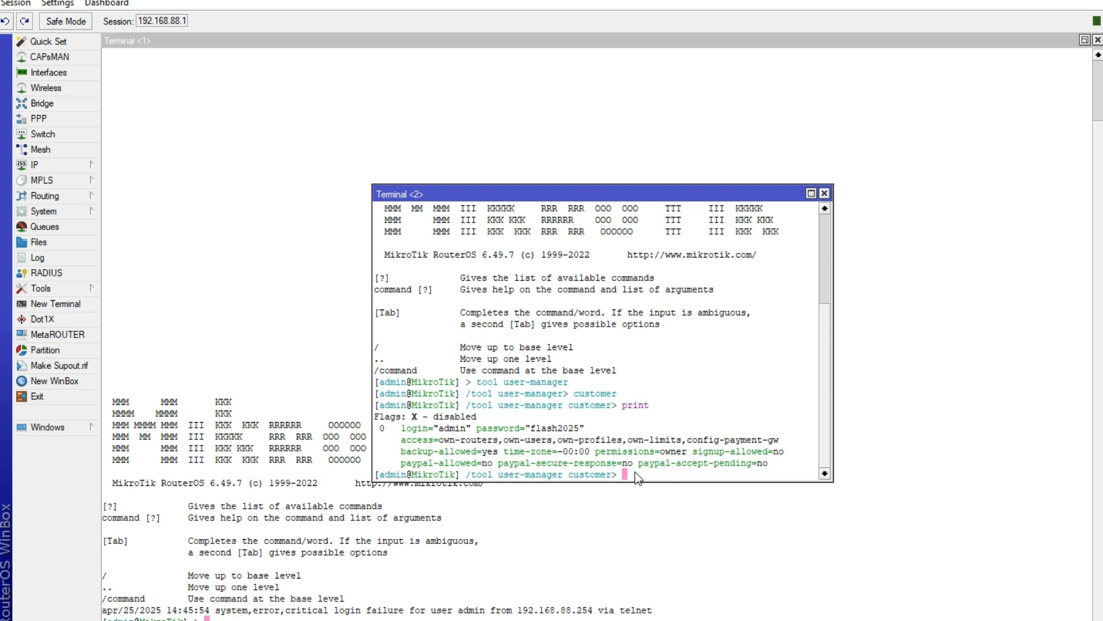
mouse_move(638, 480)
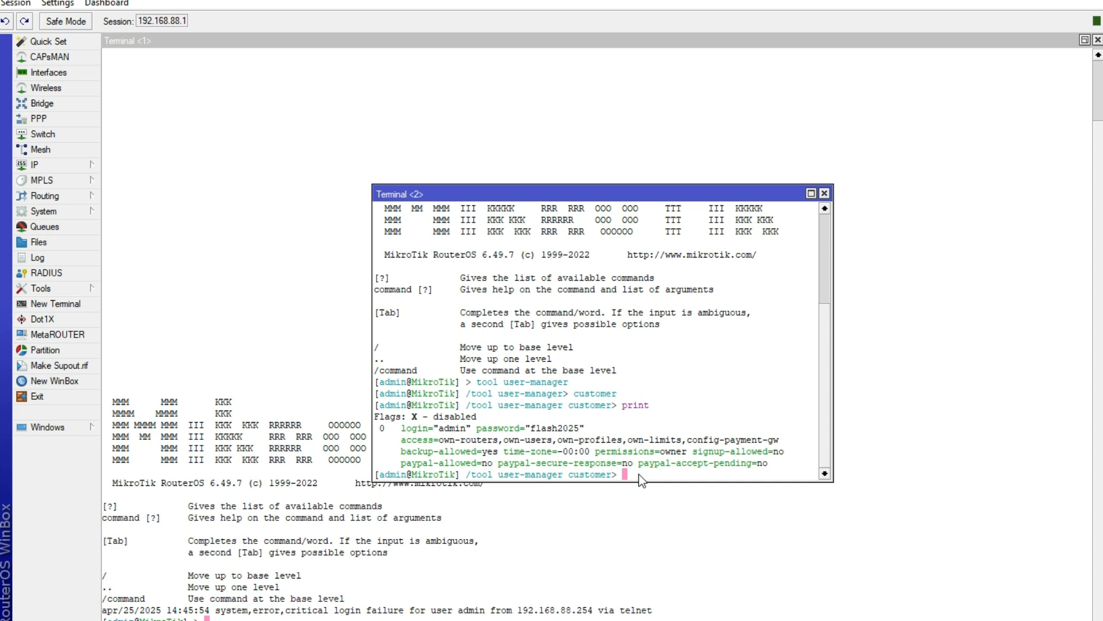
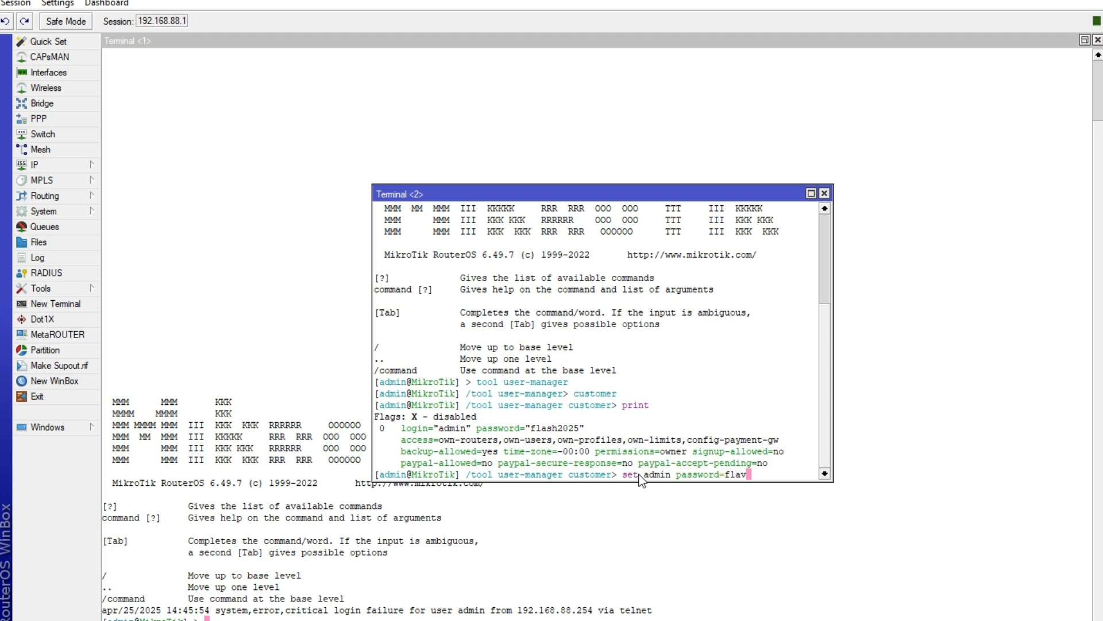
key(BackSpace)
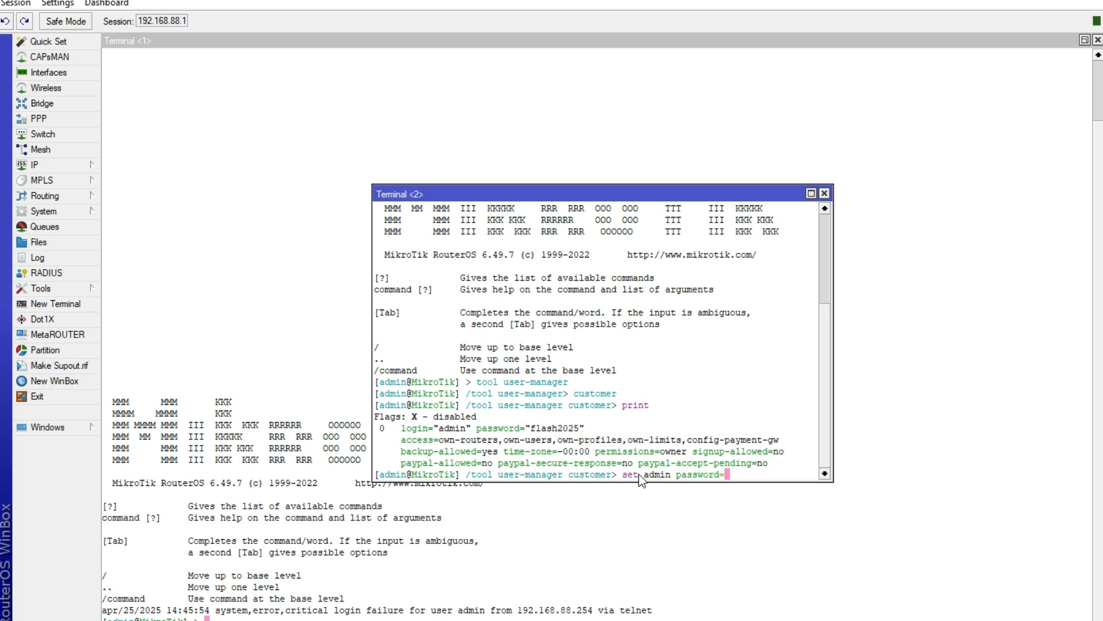
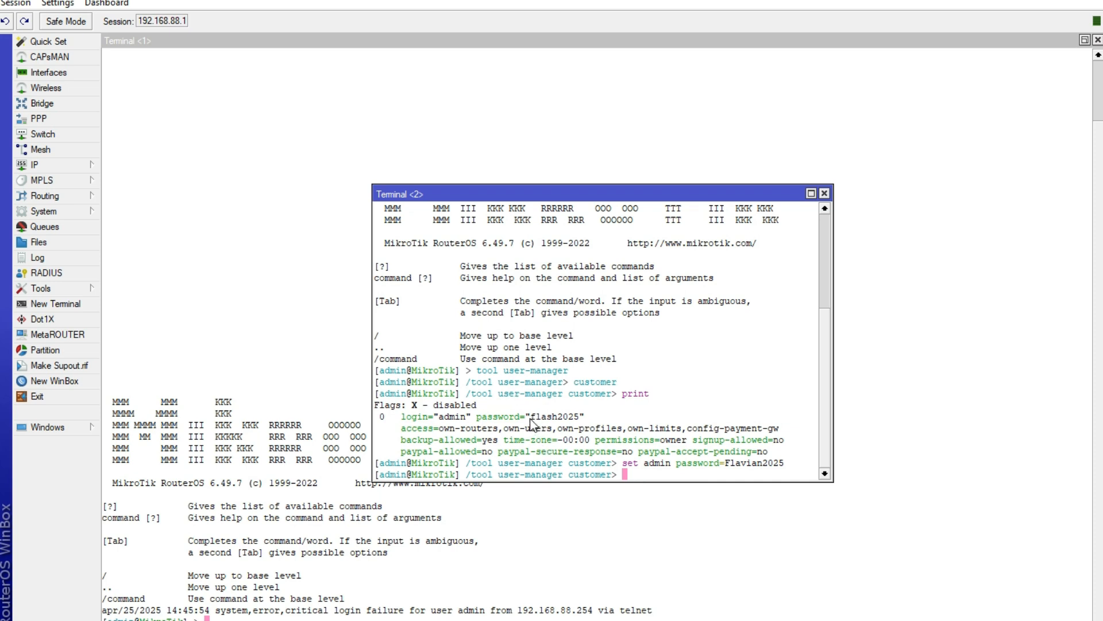
double_click(554, 424)
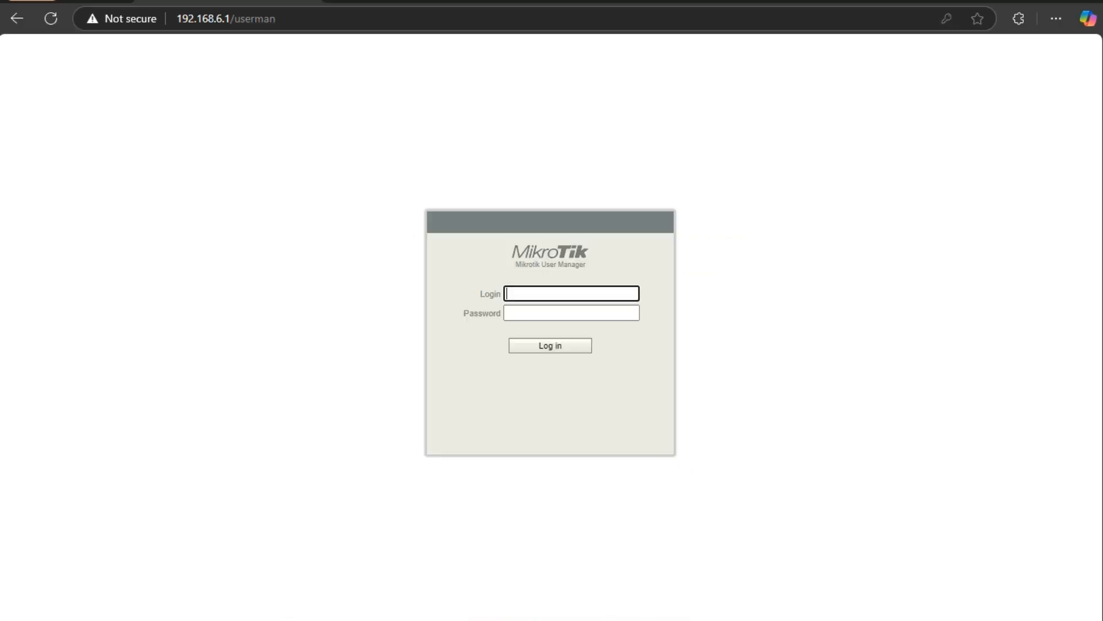
Log into web User Manager as admin using the saved login and new password.
click(571, 294)
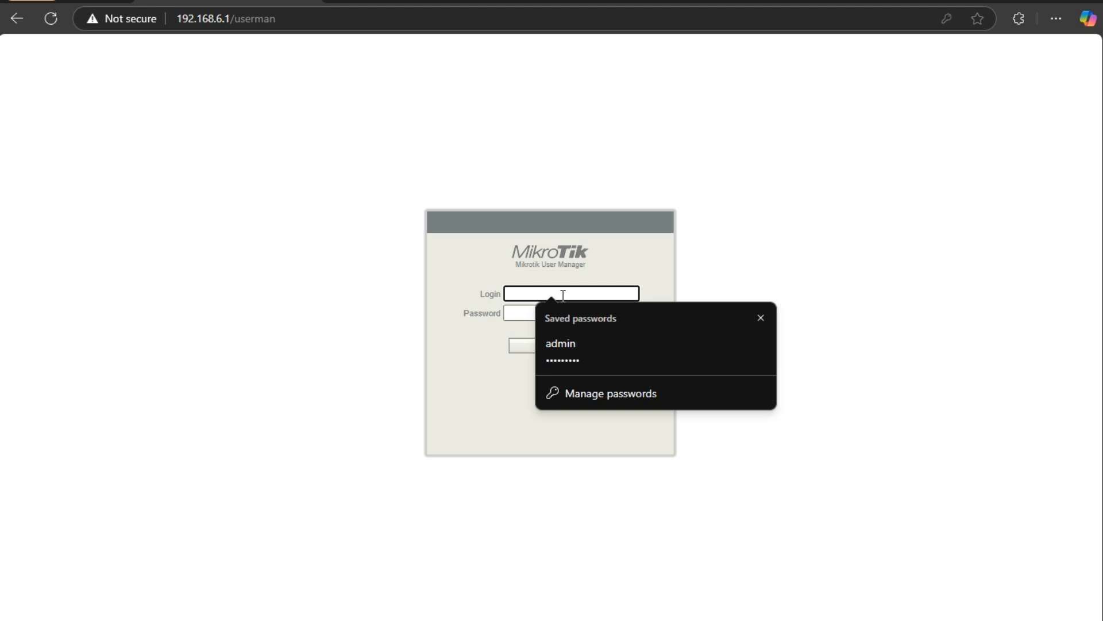
click(561, 351)
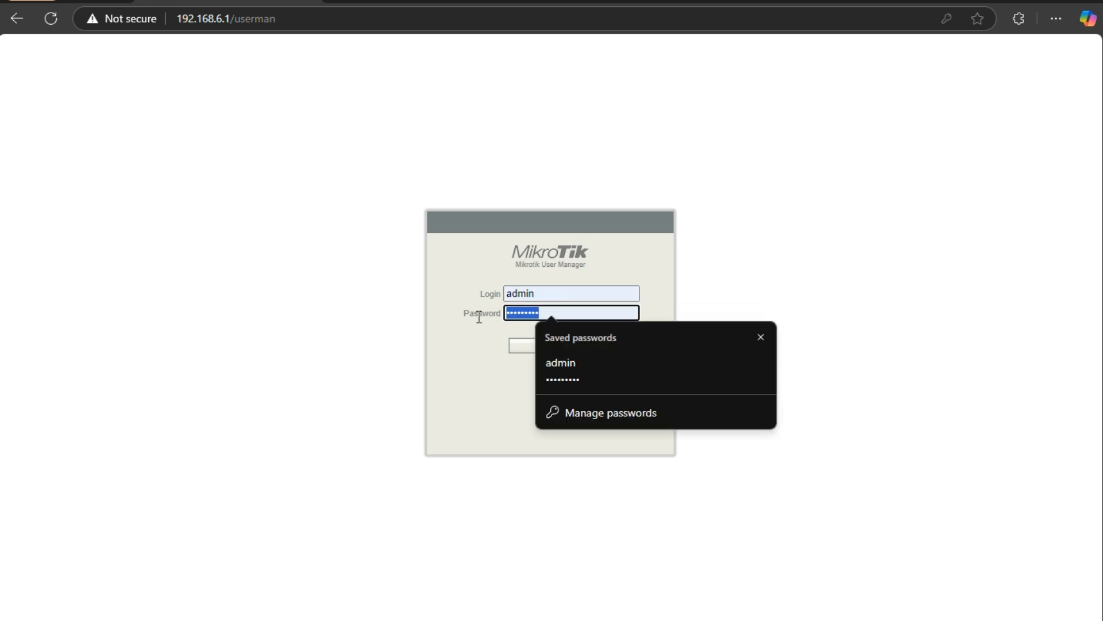
mouse_move(654, 311)
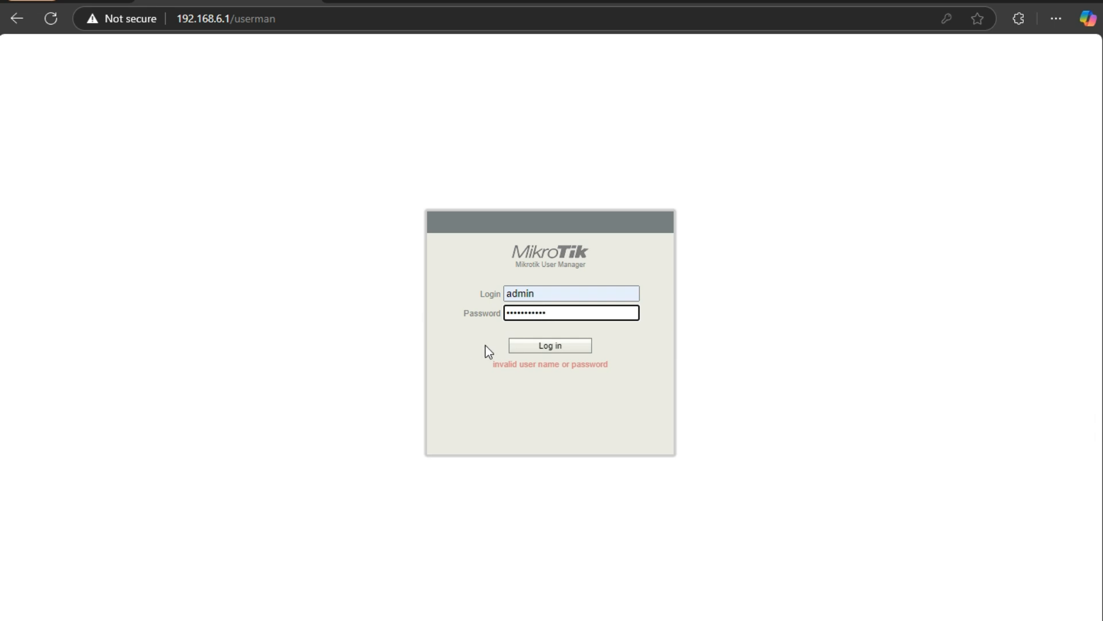
click(549, 345)
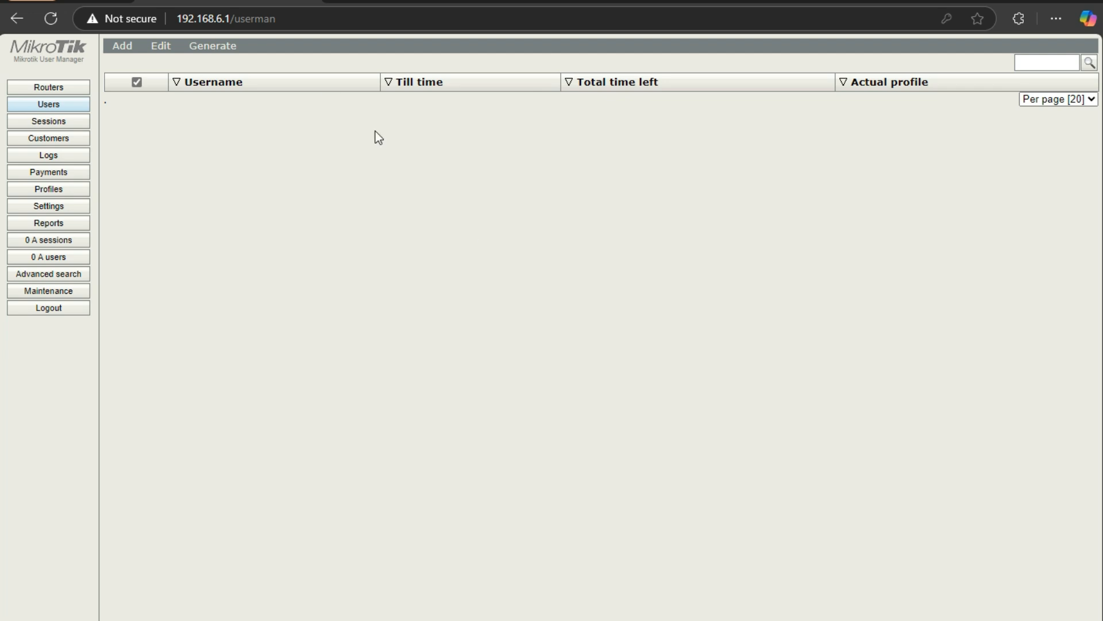
mouse_move(388, 132)
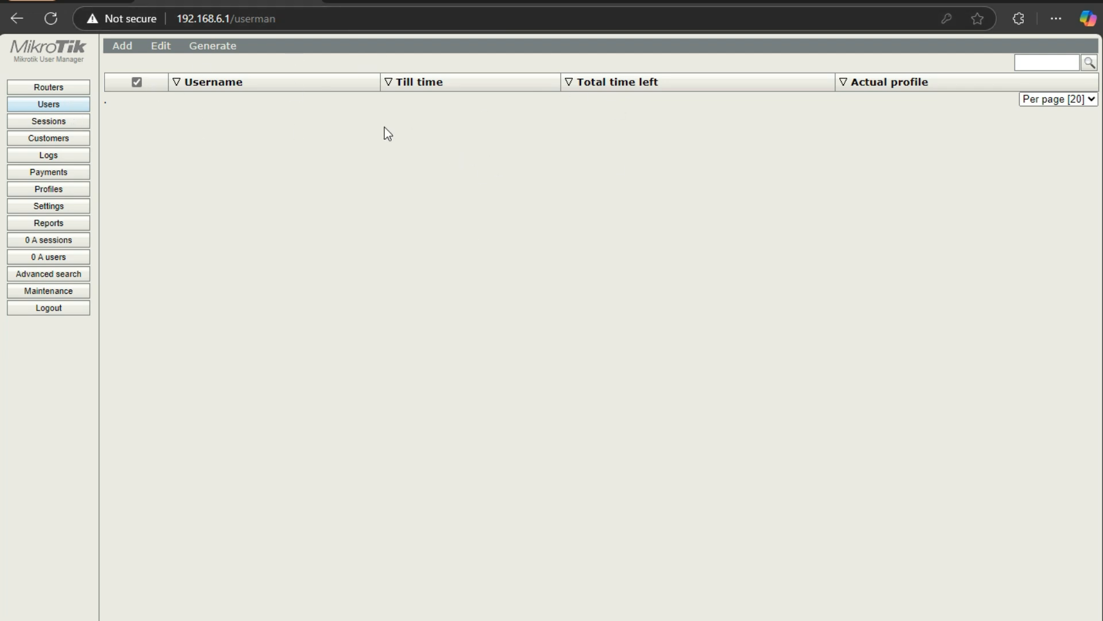
Open the admin customer's details from Customers and focus its Password field.
click(47, 137)
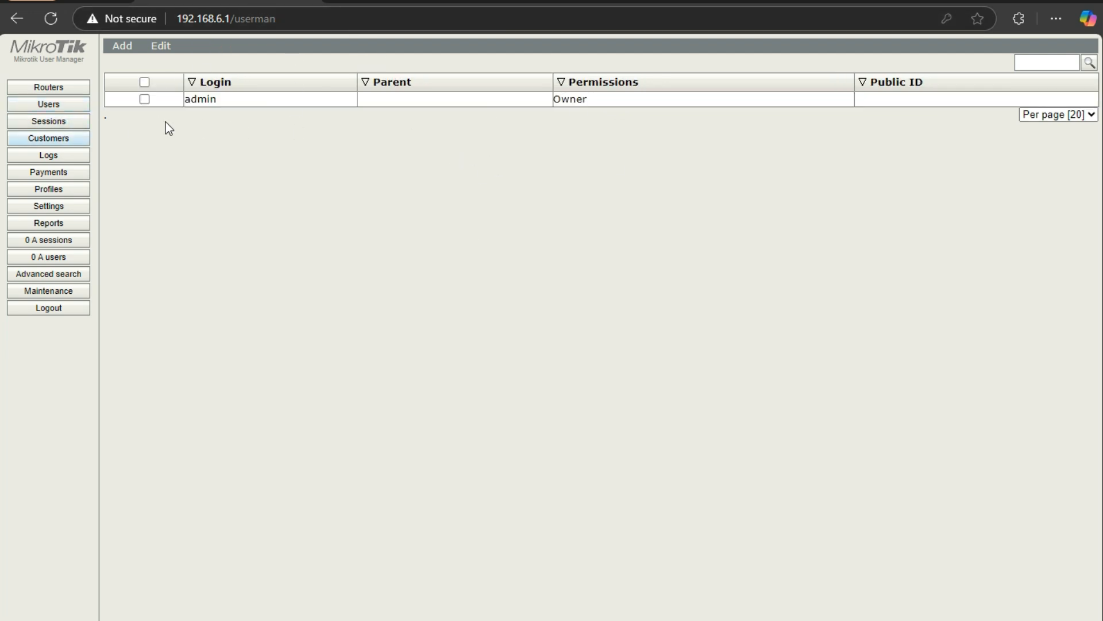
double_click(200, 98)
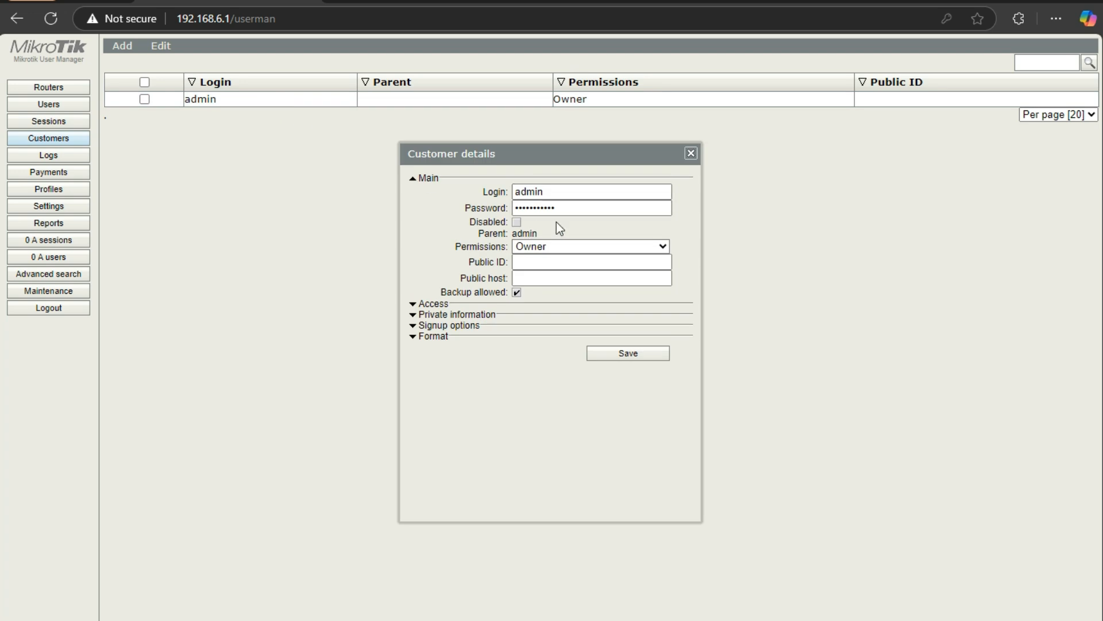
click(592, 207)
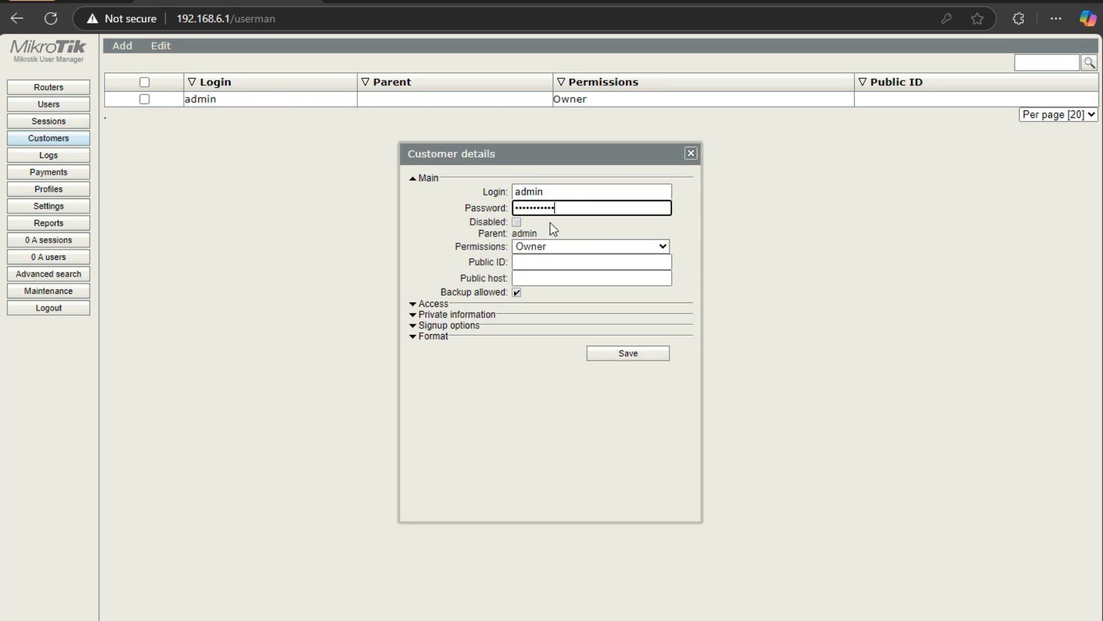
mouse_move(584, 224)
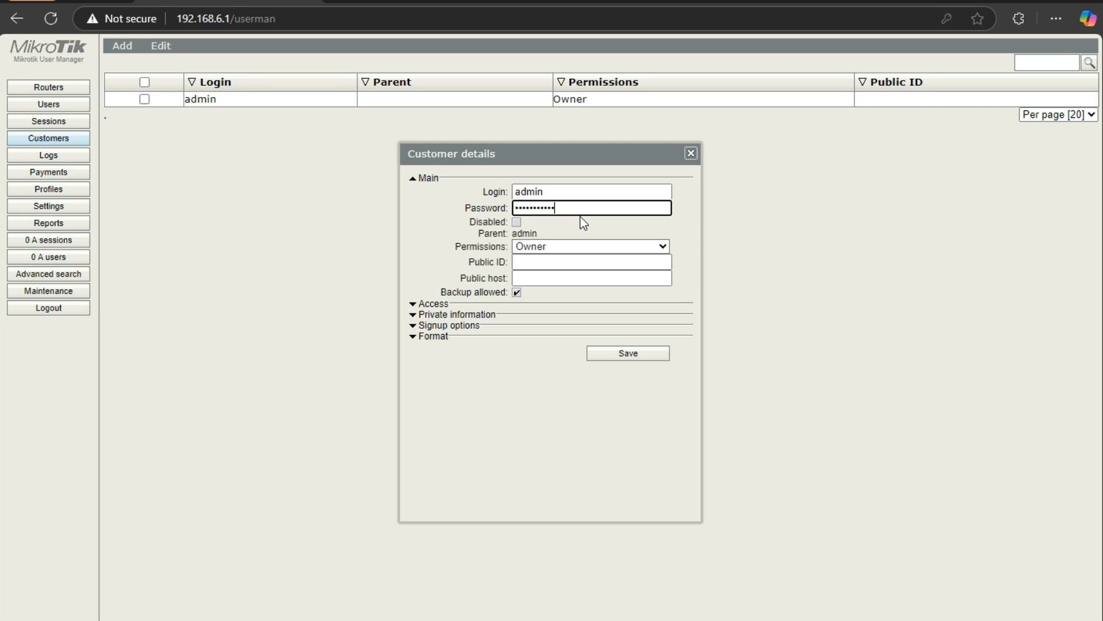